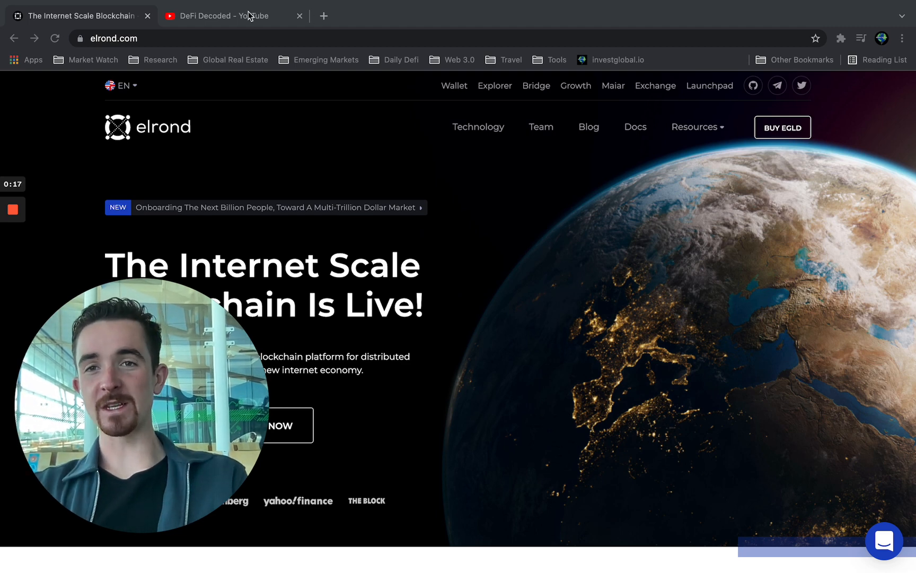
Get to the Elrond web wallet from the Elrond homepage.
{"action": "left_click", "coordinate": [216, 15]}
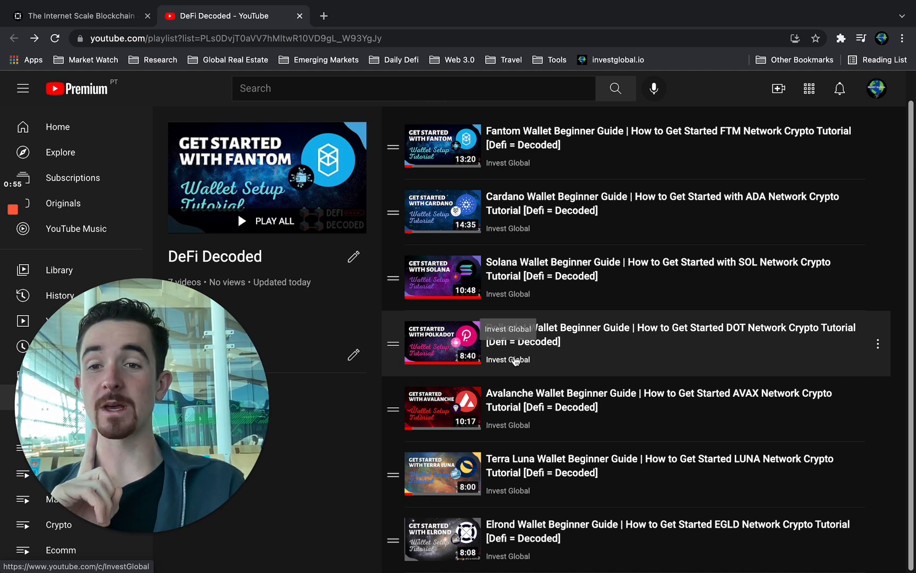
{"action": "left_click", "coordinate": [79, 16]}
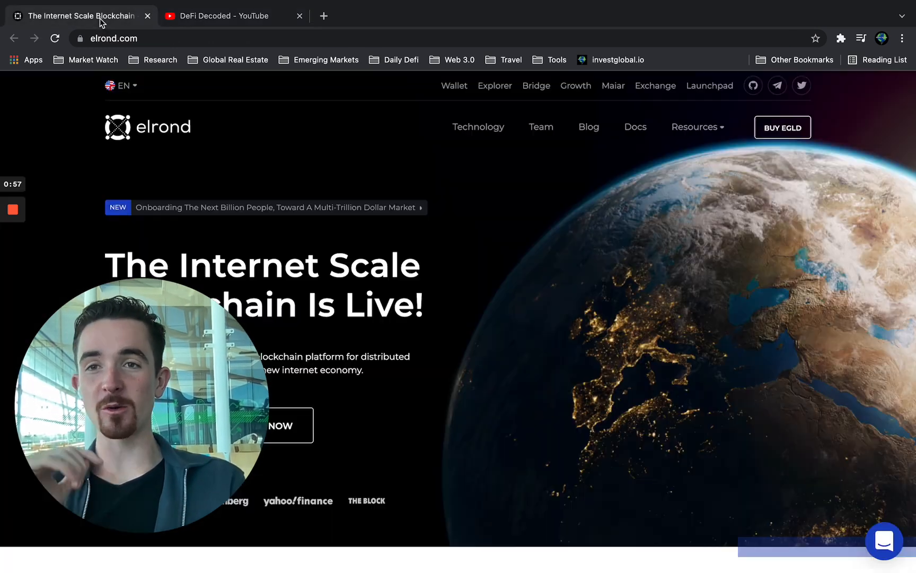
{"action": "mouse_move", "coordinate": [197, 76]}
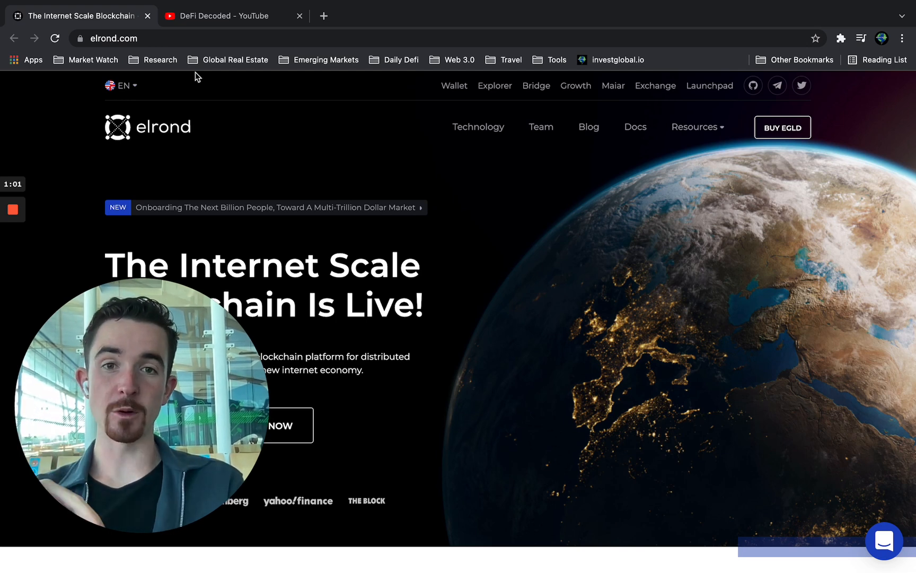
{"action": "mouse_move", "coordinate": [320, 169]}
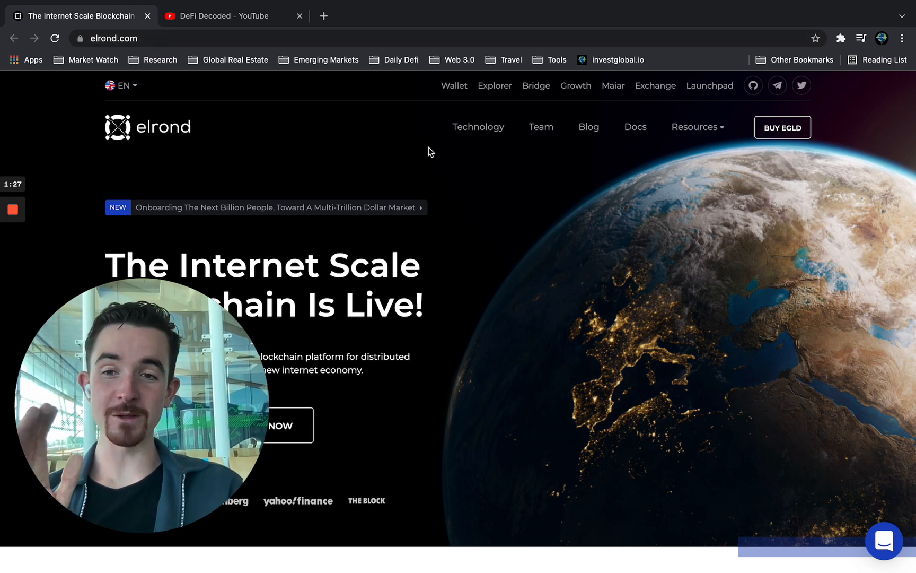
{"action": "mouse_move", "coordinate": [482, 262]}
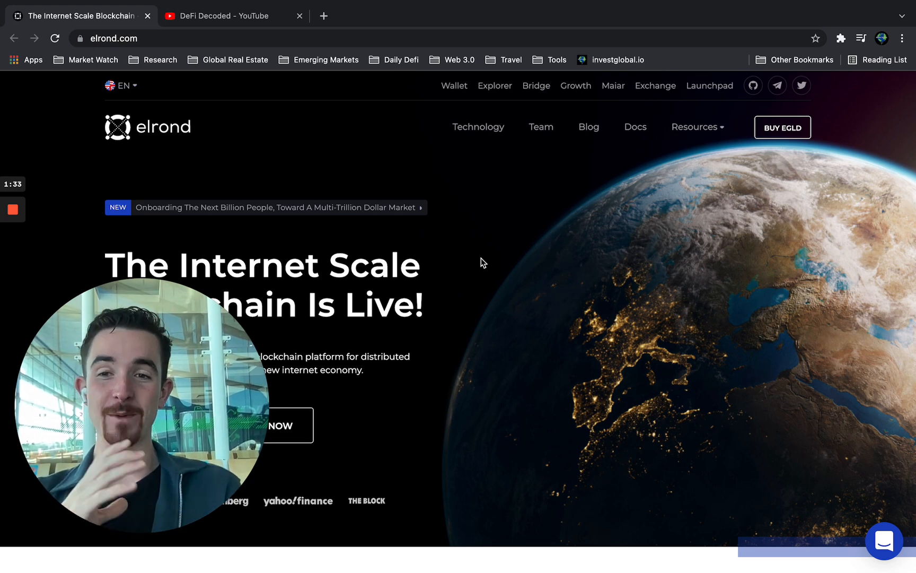
{"action": "mouse_move", "coordinate": [454, 84]}
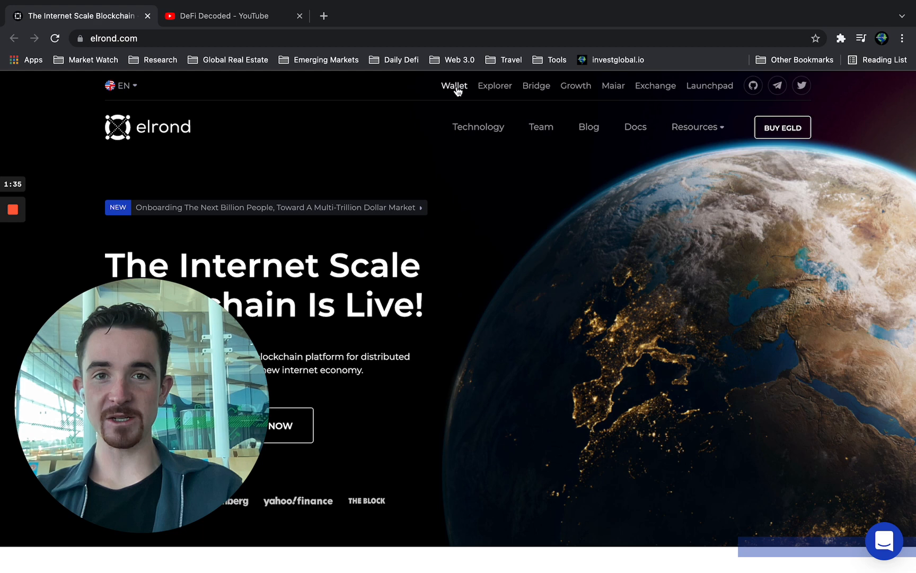
{"action": "left_click", "coordinate": [454, 85]}
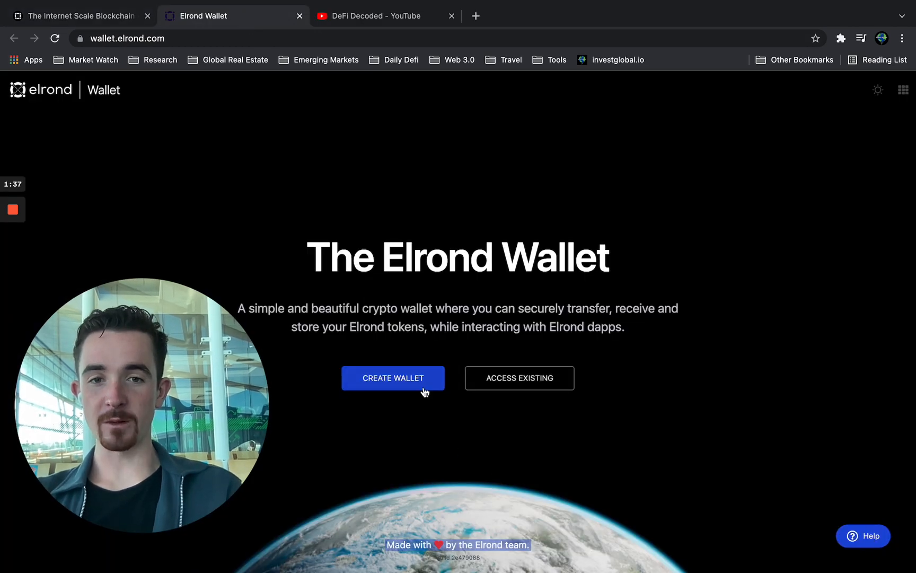
Start Create Wallet and acknowledge both the secret-phrase and real-EGLD warnings.
{"action": "left_click", "coordinate": [392, 377]}
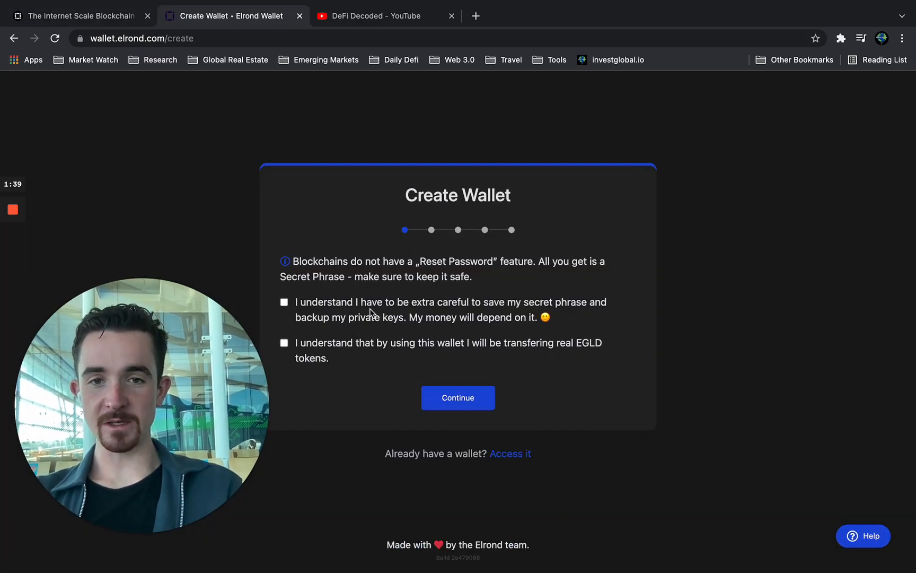
{"action": "left_click", "coordinate": [284, 303]}
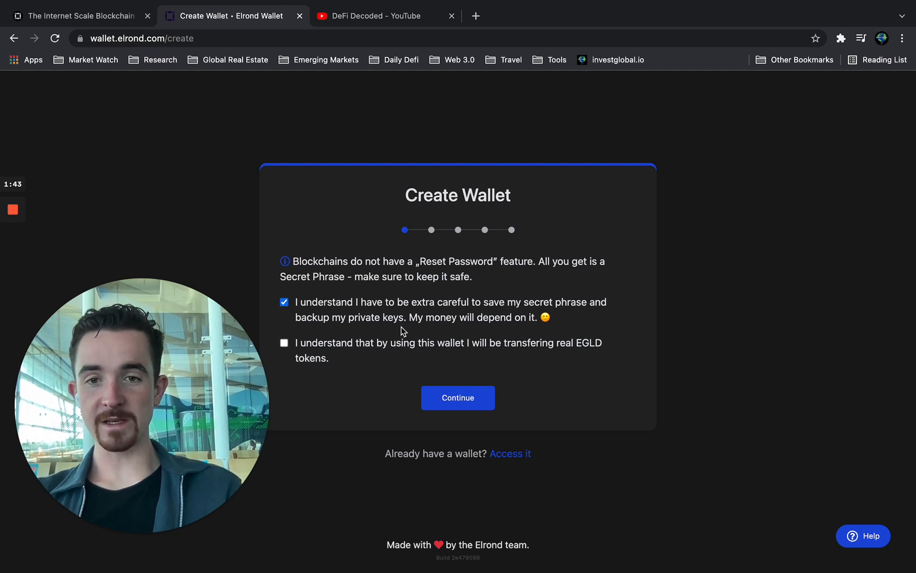
{"action": "mouse_move", "coordinate": [412, 344]}
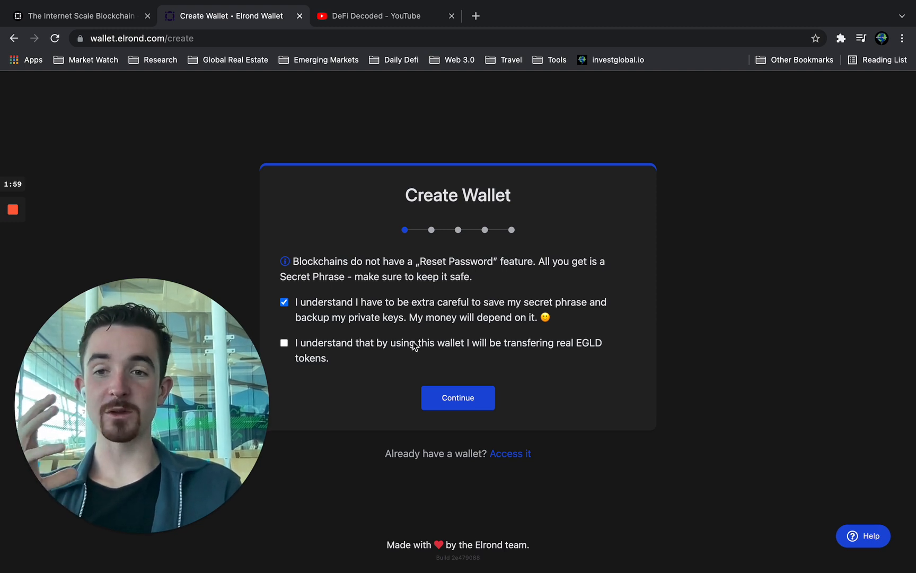
{"action": "left_click", "coordinate": [284, 342]}
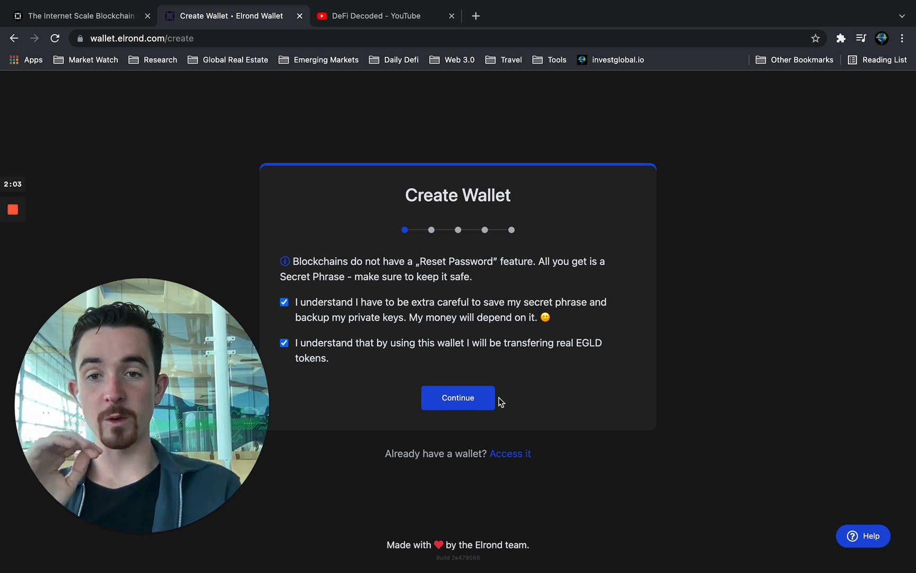
{"action": "left_click", "coordinate": [457, 398]}
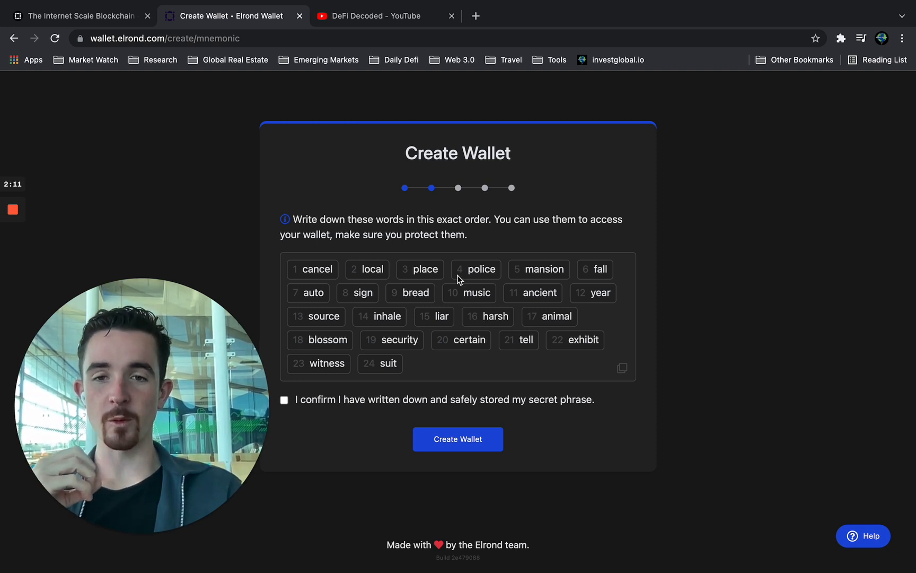
{"action": "mouse_move", "coordinate": [600, 319]}
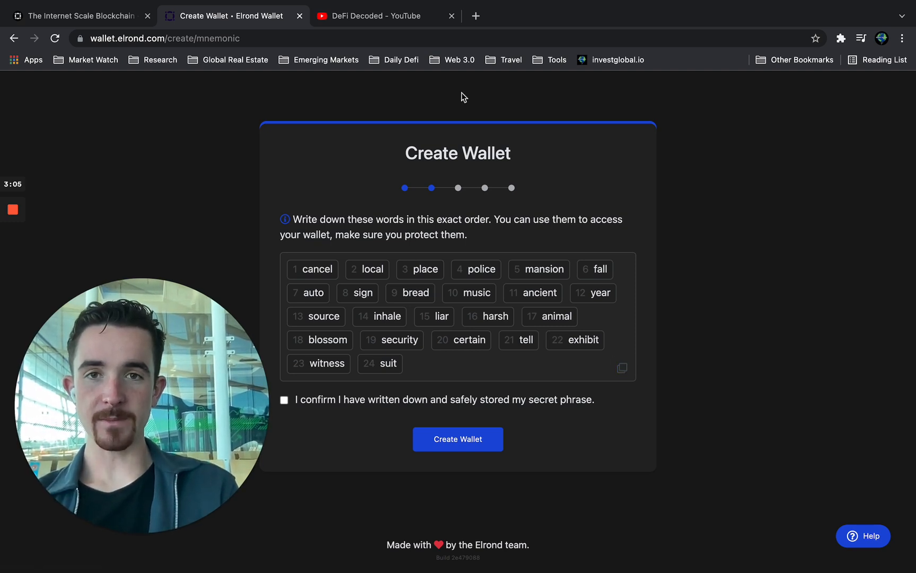
Store the 24-word phrase in another tab, confirm it is safely stored, and submit creation.
{"action": "left_click", "coordinate": [382, 16]}
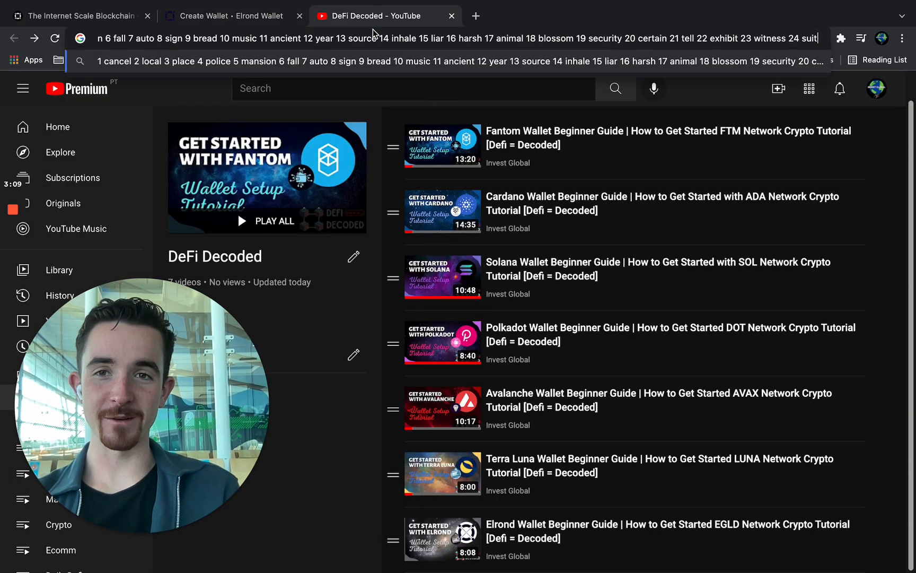
{"action": "left_click", "coordinate": [228, 16]}
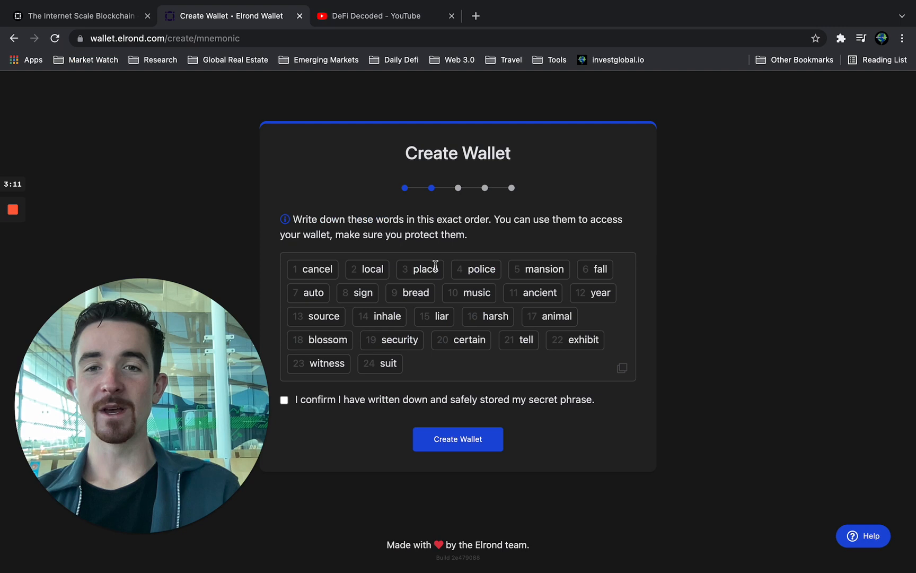
{"action": "mouse_move", "coordinate": [464, 414]}
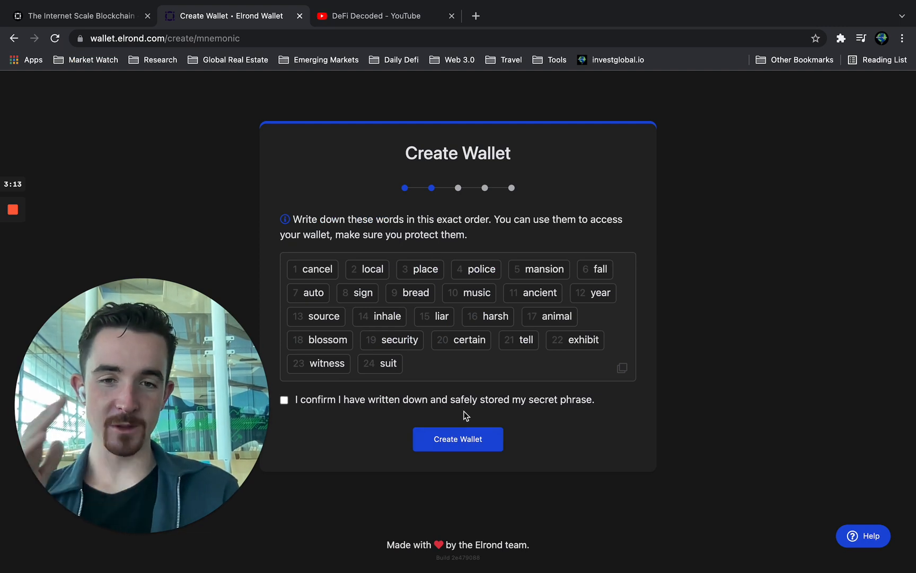
{"action": "left_click", "coordinate": [284, 399]}
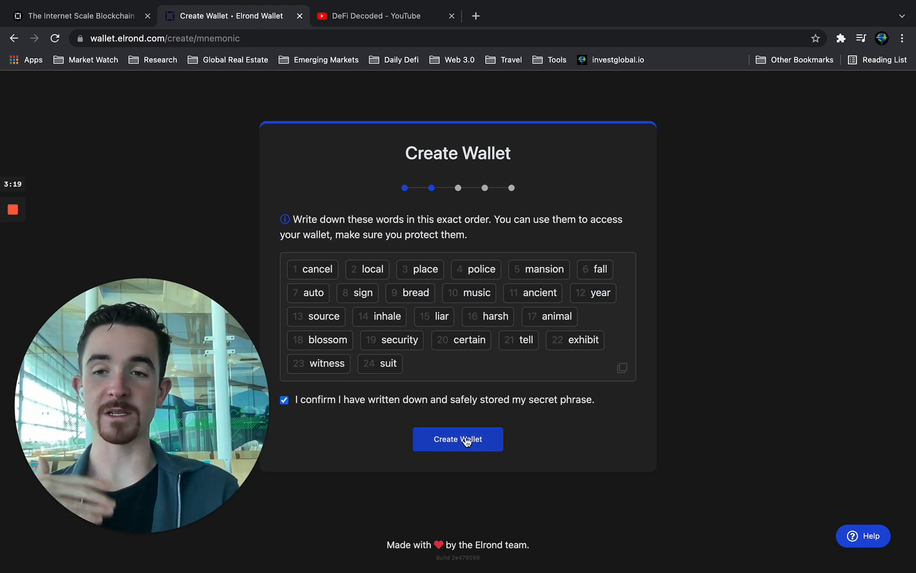
{"action": "left_click", "coordinate": [457, 439]}
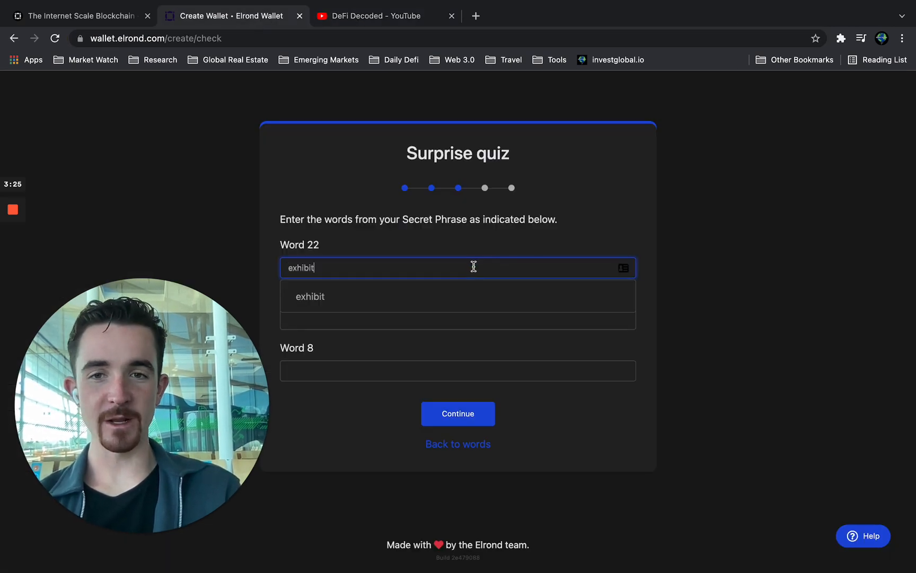
Answer the surprise quiz with exhibit, fall and sign for words 22, 6 and 8.
{"action": "left_click", "coordinate": [385, 16]}
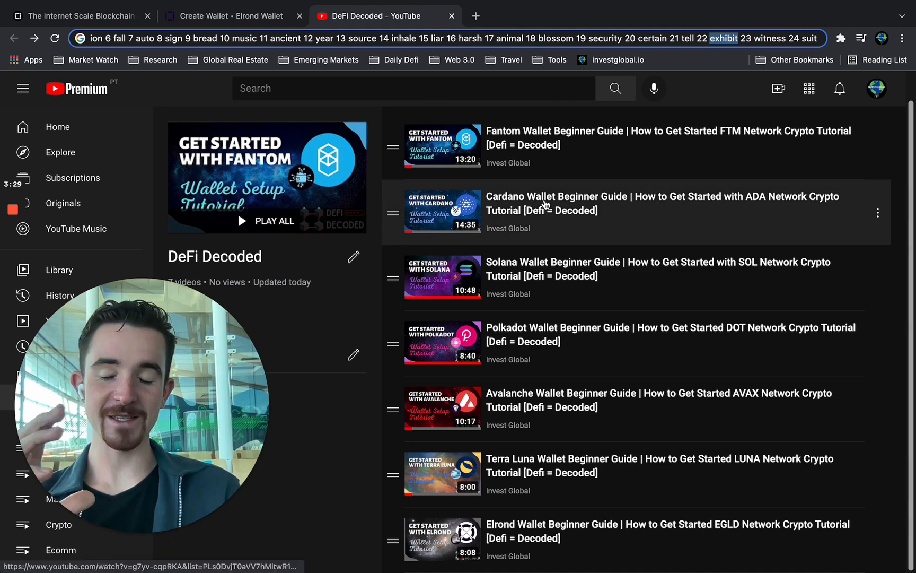
{"action": "mouse_move", "coordinate": [545, 204]}
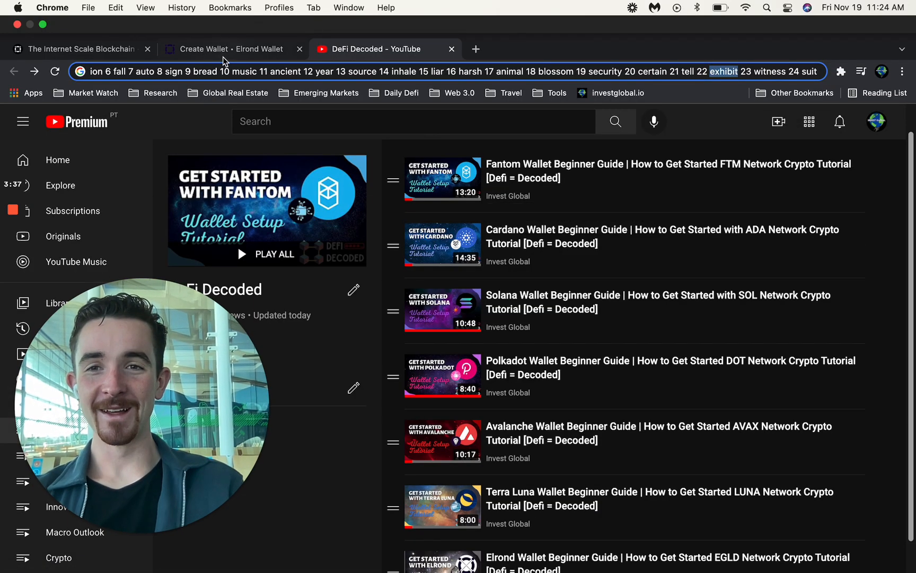
{"action": "left_click", "coordinate": [232, 49]}
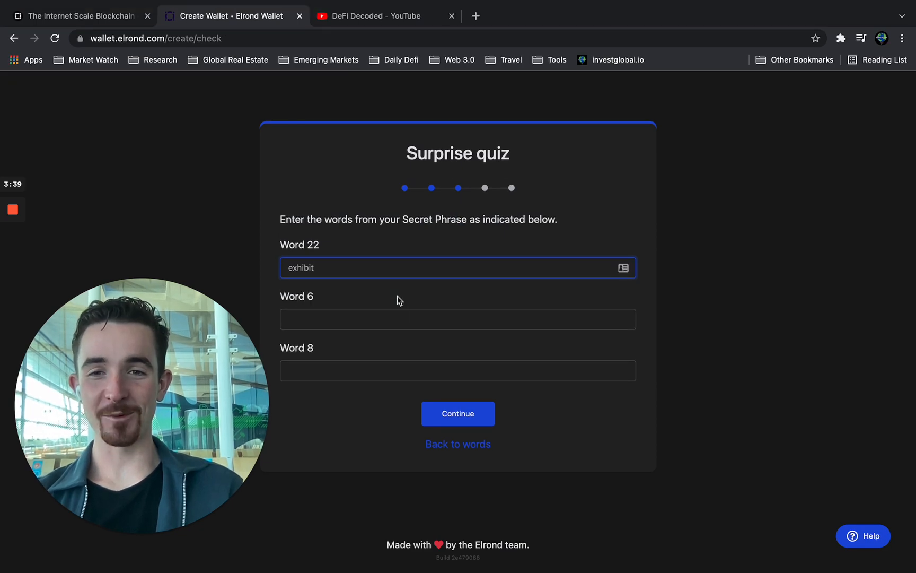
{"action": "left_click", "coordinate": [385, 16]}
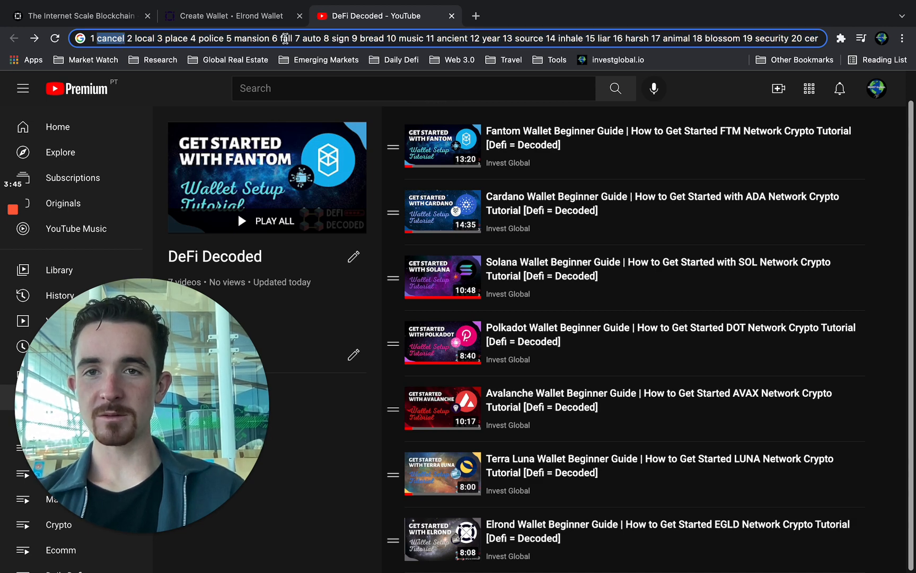
{"action": "left_click", "coordinate": [232, 15]}
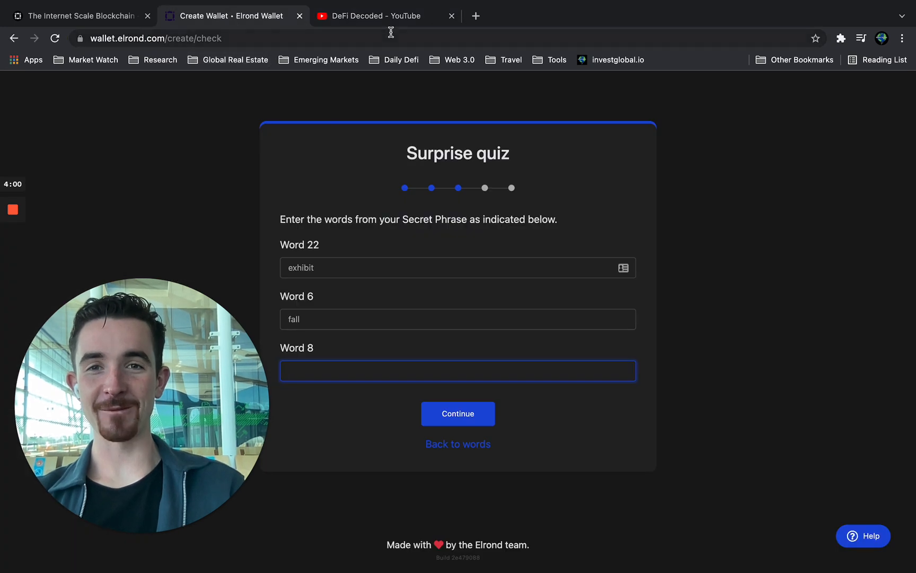
{"action": "left_click", "coordinate": [385, 16]}
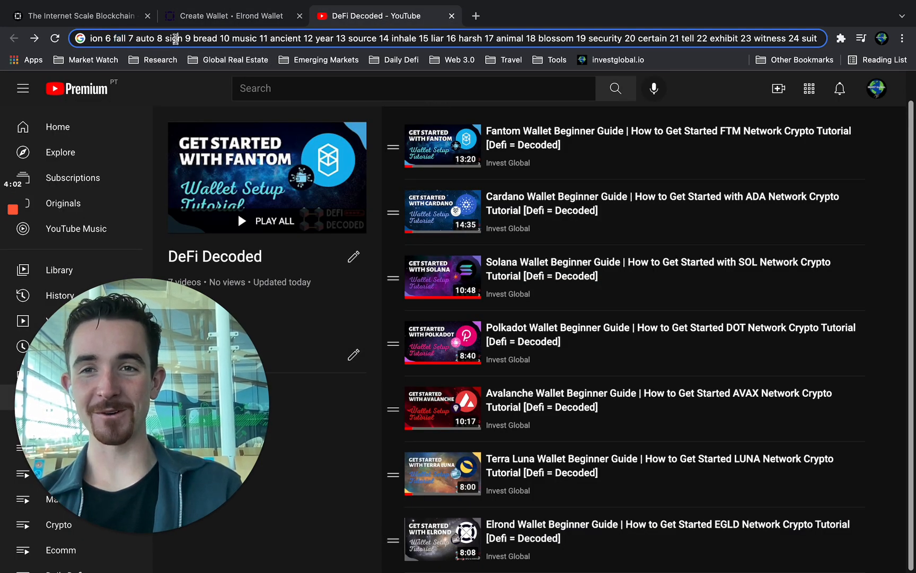
{"action": "left_click", "coordinate": [232, 16]}
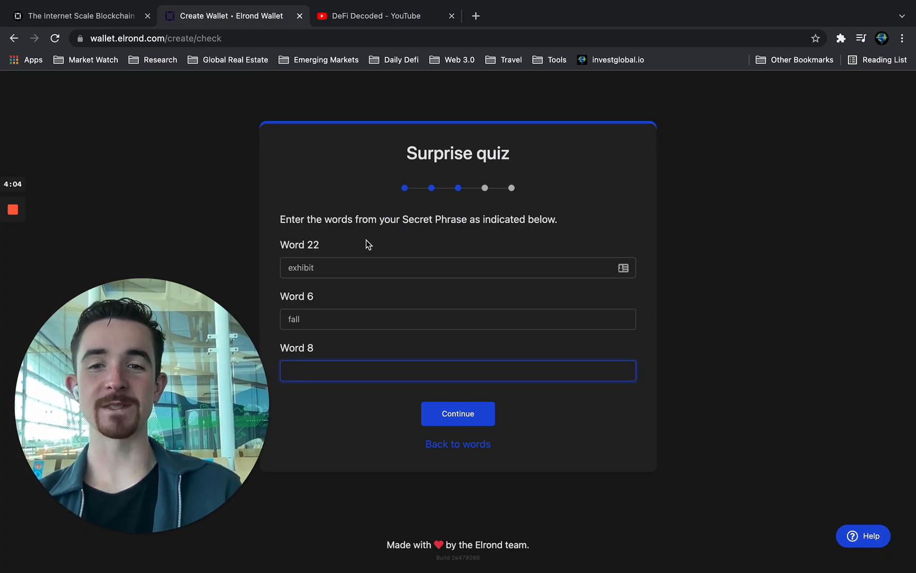
{"action": "type", "text": "sign"}
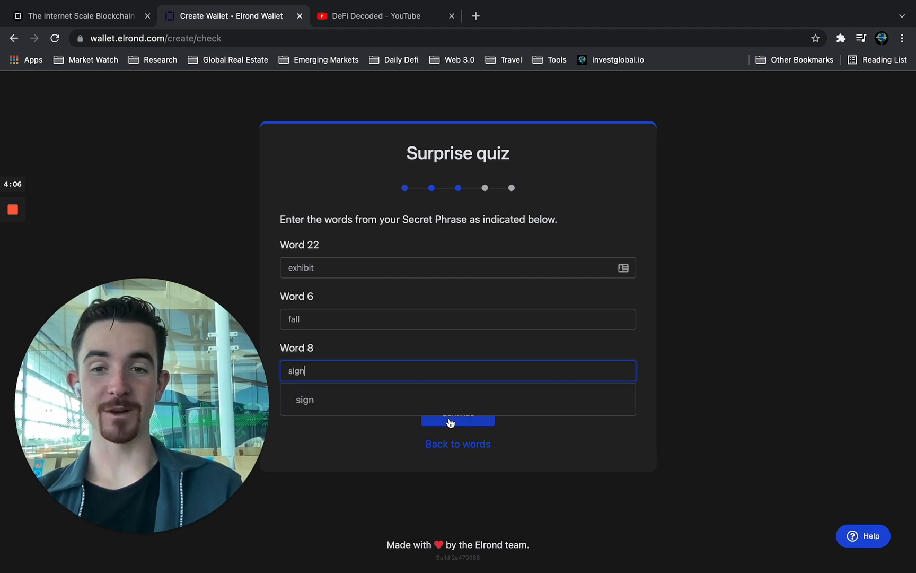
Pass the quiz and set the keystore password with its confirmation.
{"action": "left_click", "coordinate": [457, 416]}
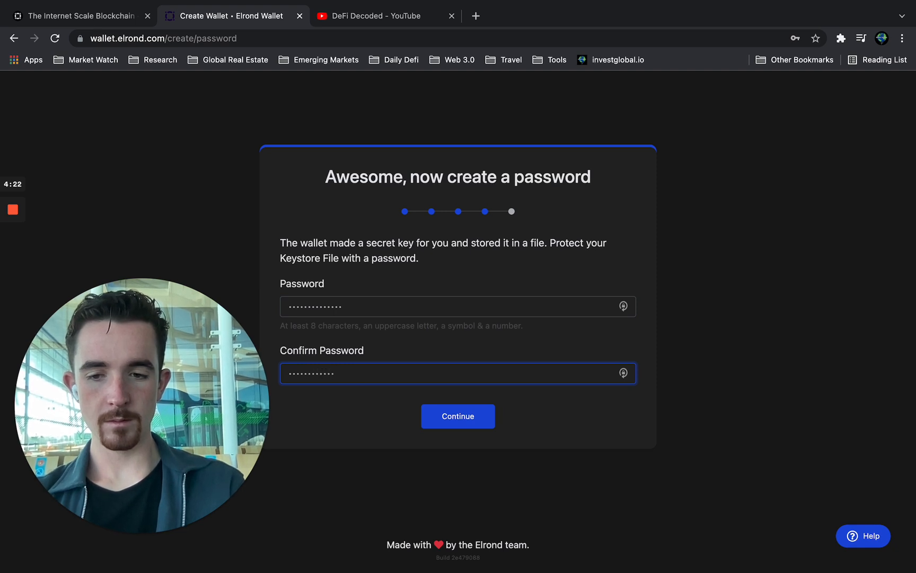
{"action": "left_click", "coordinate": [457, 415]}
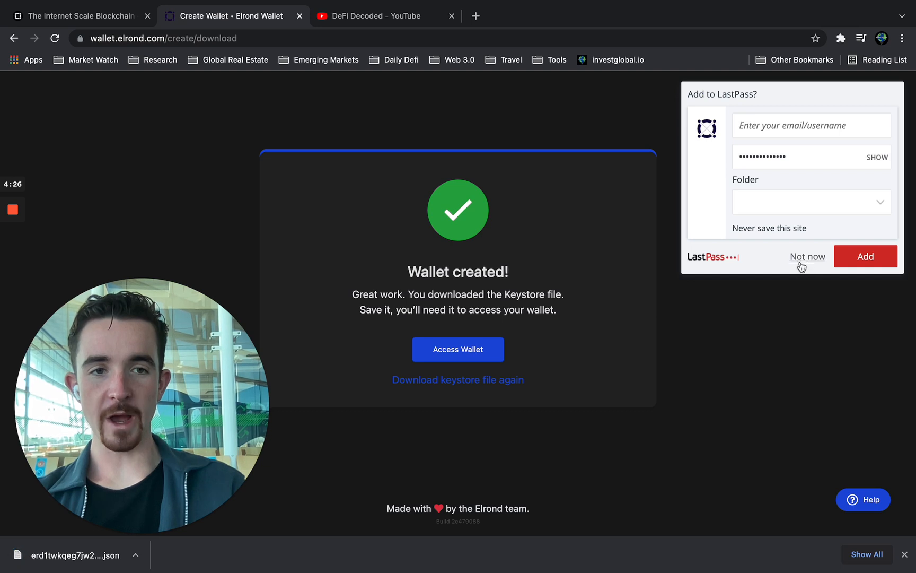
Dismiss the LastPass save prompt and download the keystore file a second time.
{"action": "left_click", "coordinate": [807, 256]}
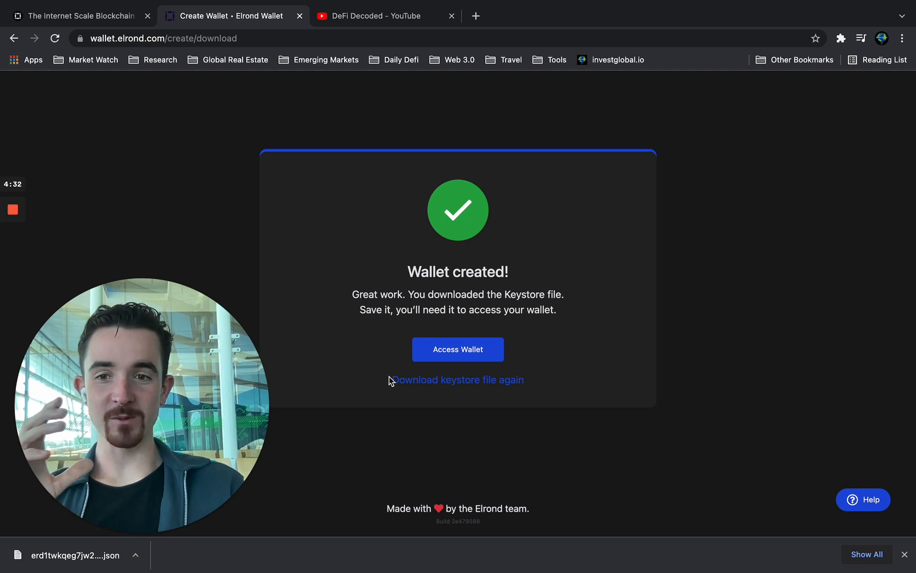
{"action": "left_click", "coordinate": [458, 380]}
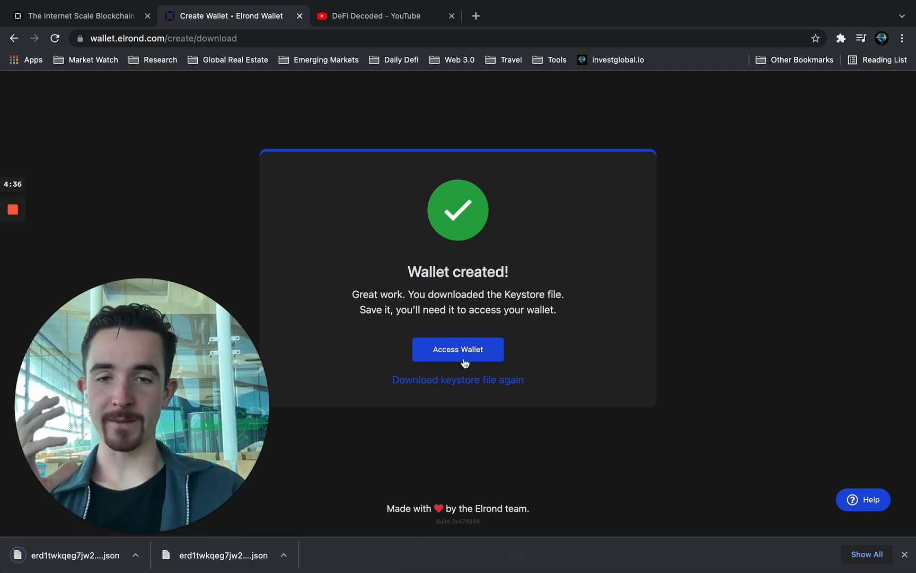
On Access Wallet, enter the password and load the keystore .json from Downloads.
{"action": "left_click", "coordinate": [457, 349]}
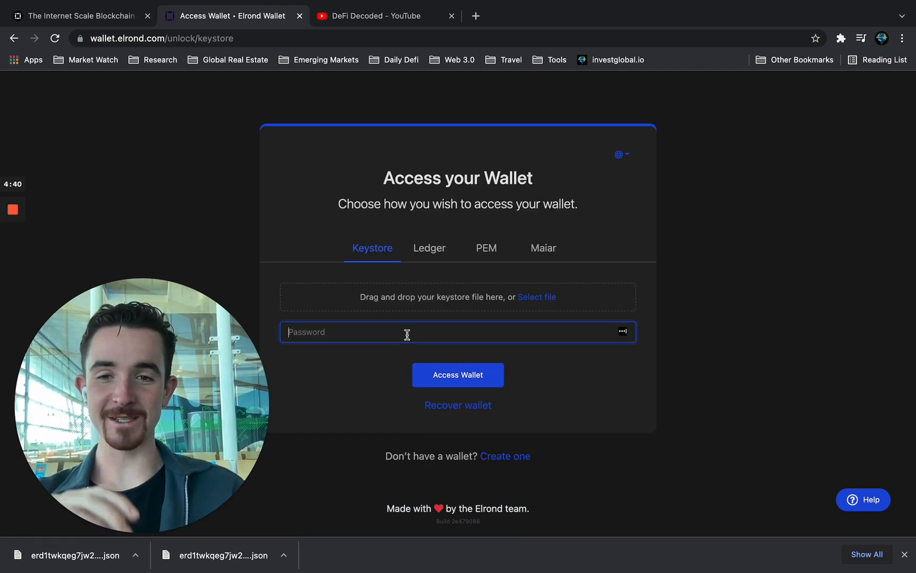
{"action": "type", "text": "••"}
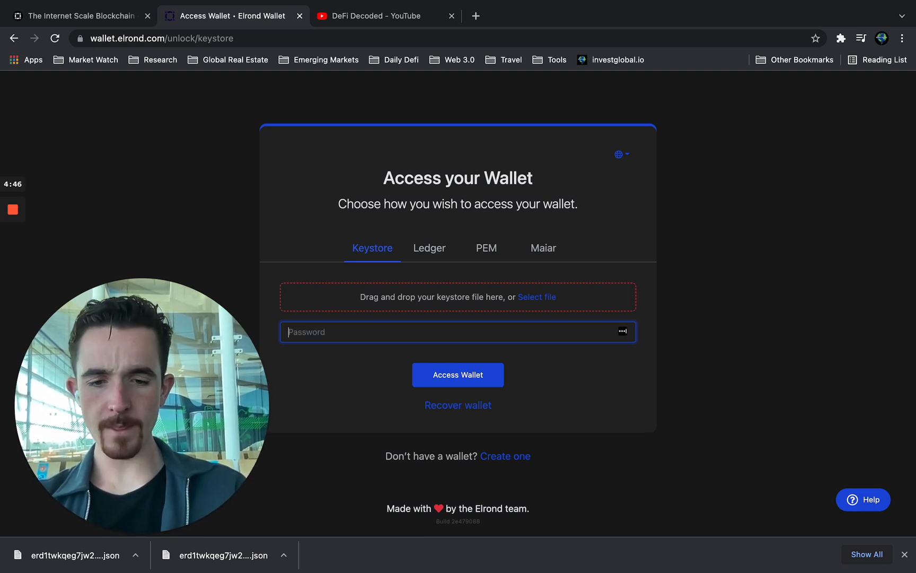
{"action": "type", "text": "password"}
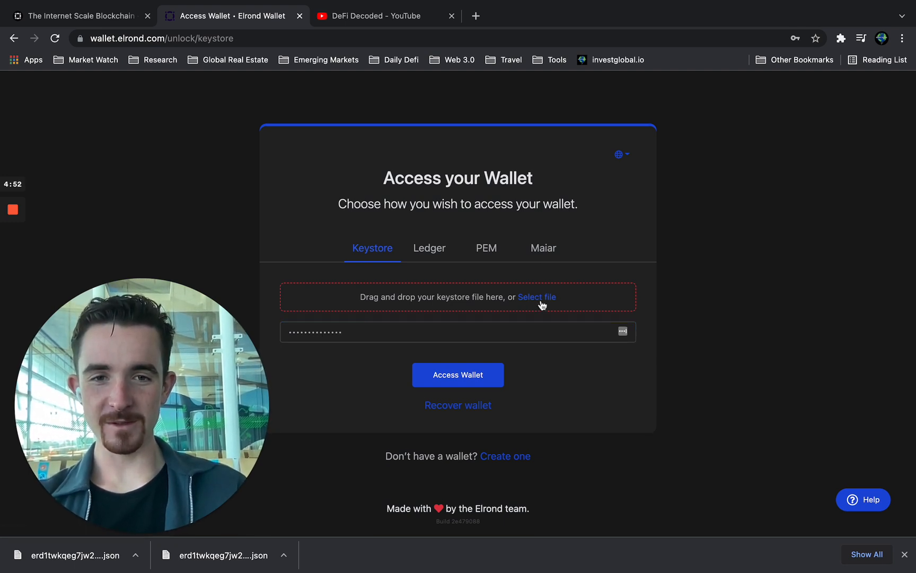
{"action": "left_click", "coordinate": [537, 297]}
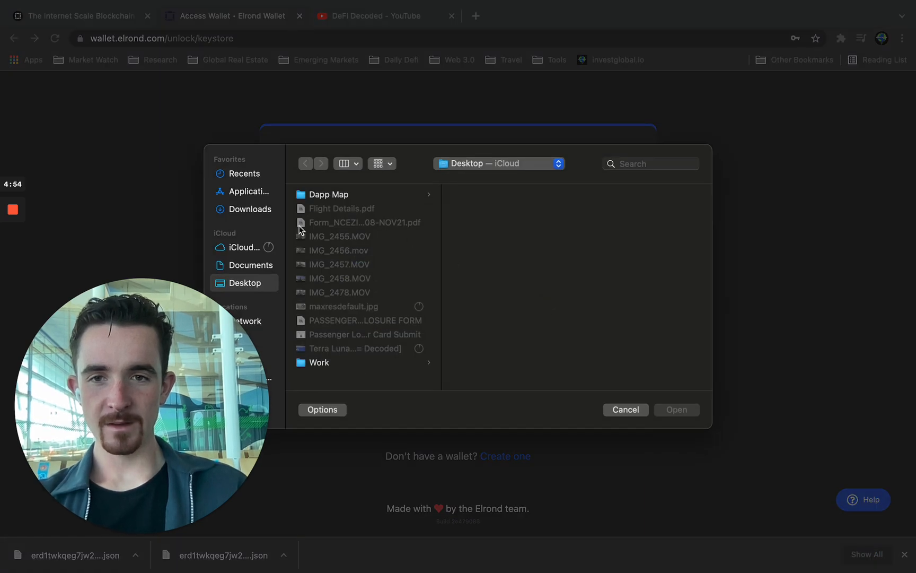
{"action": "left_click", "coordinate": [251, 208]}
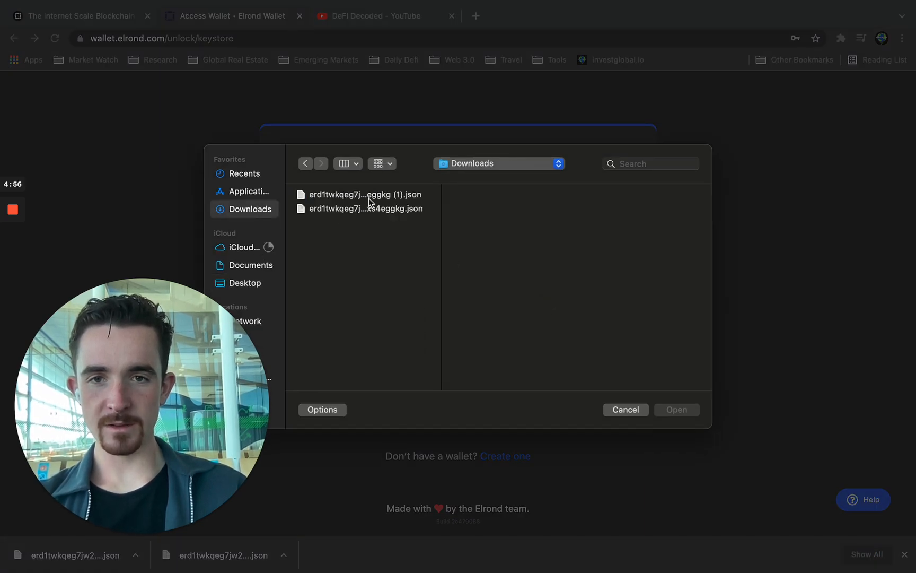
{"action": "left_click", "coordinate": [676, 409]}
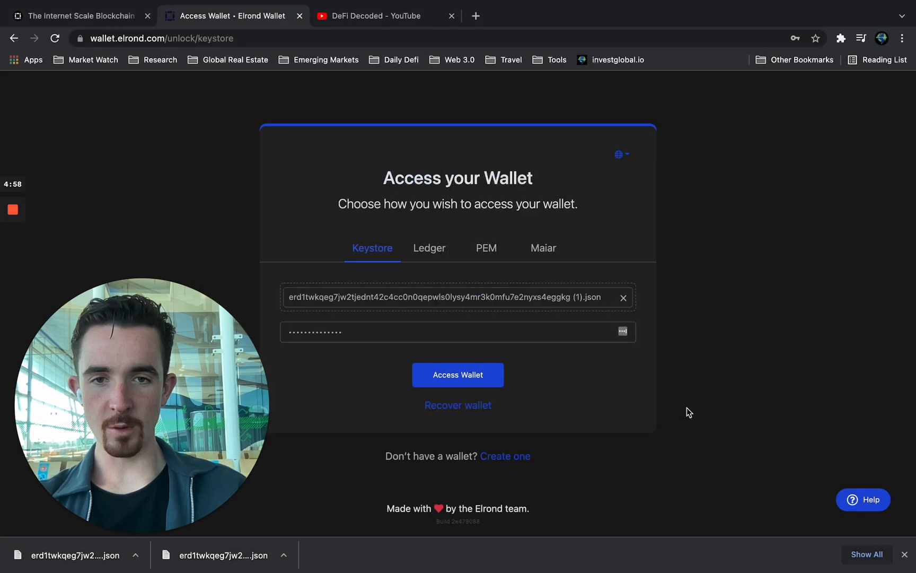
Unlock the wallet and review the dashboard's zero EGLD balance and eGold chart.
{"action": "left_click", "coordinate": [457, 375]}
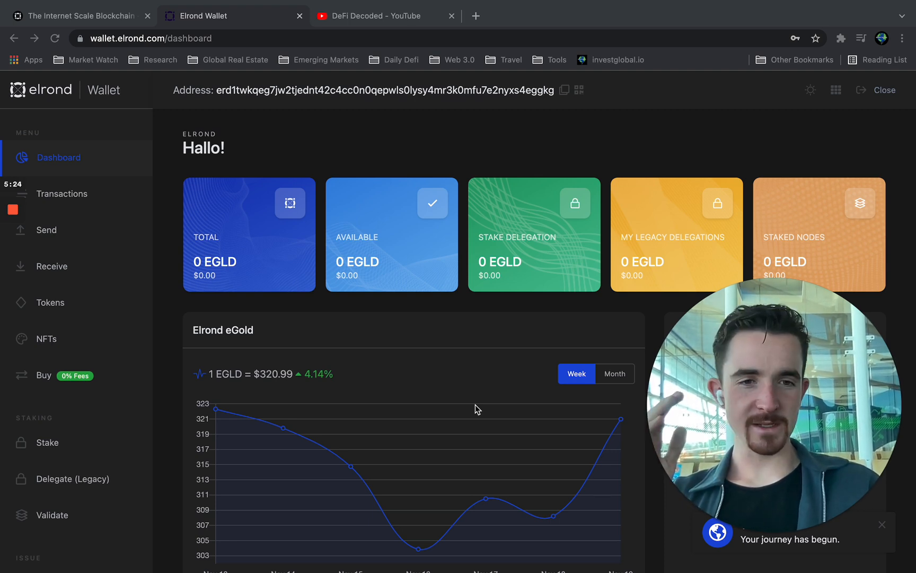
{"action": "mouse_move", "coordinate": [409, 294]}
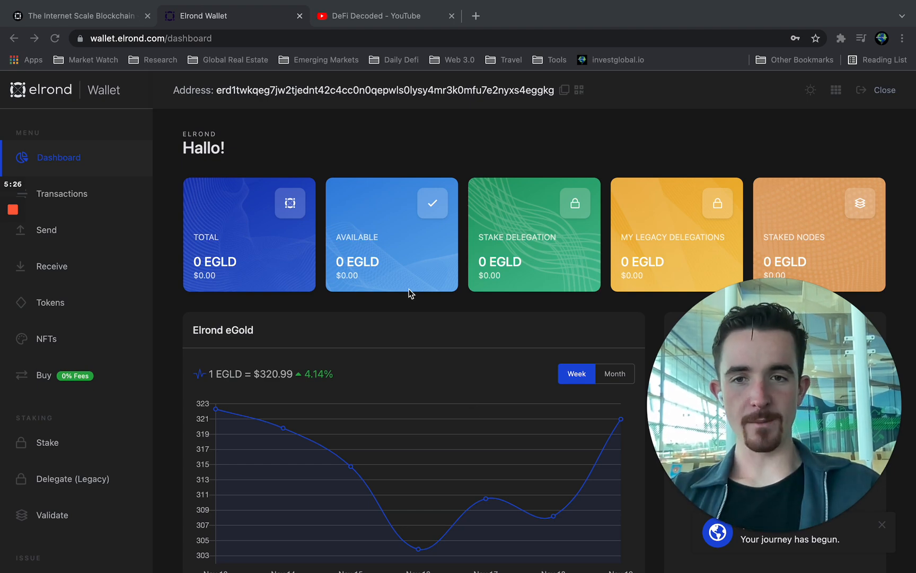
{"action": "scroll", "scroll_direction": "down", "scroll_amount": 3}
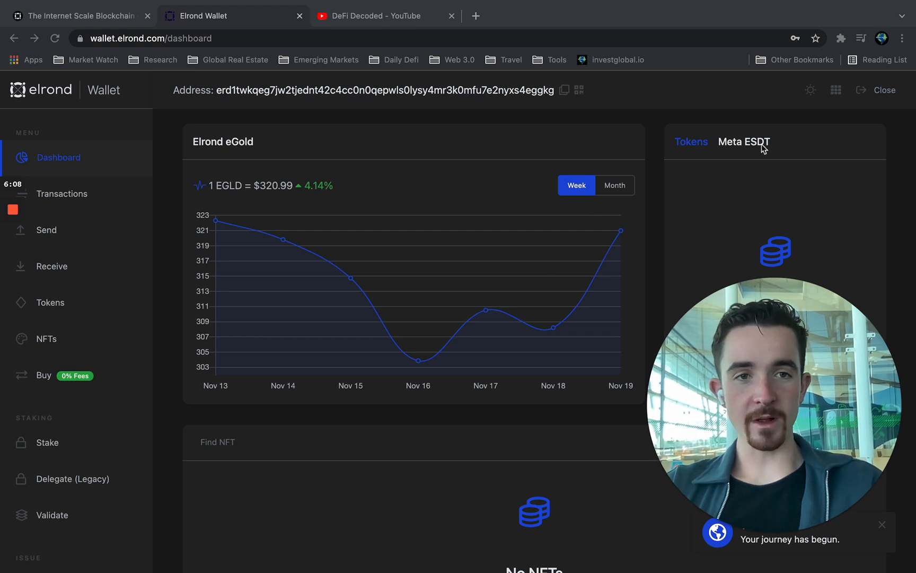
{"action": "mouse_move", "coordinate": [61, 193]}
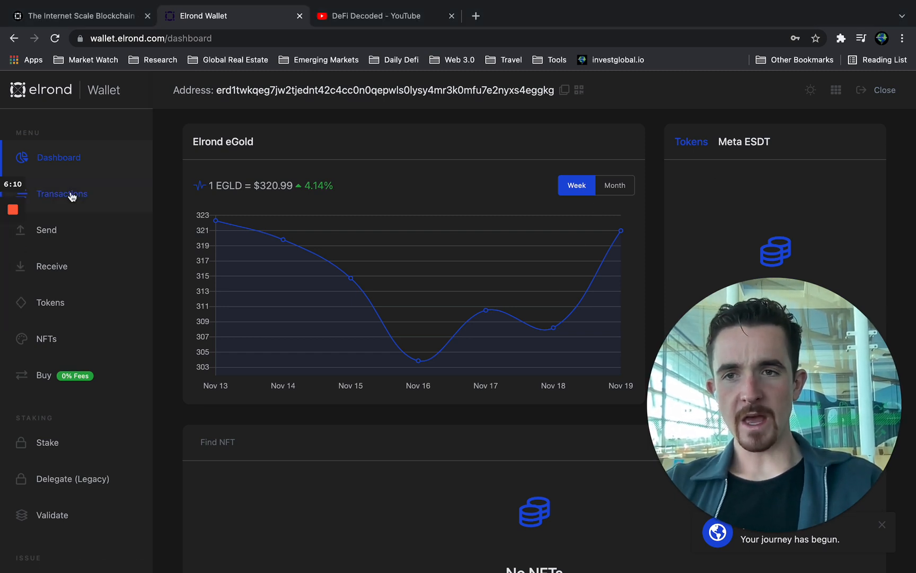
View the transaction history and the Receive address QR code.
{"action": "left_click", "coordinate": [61, 193]}
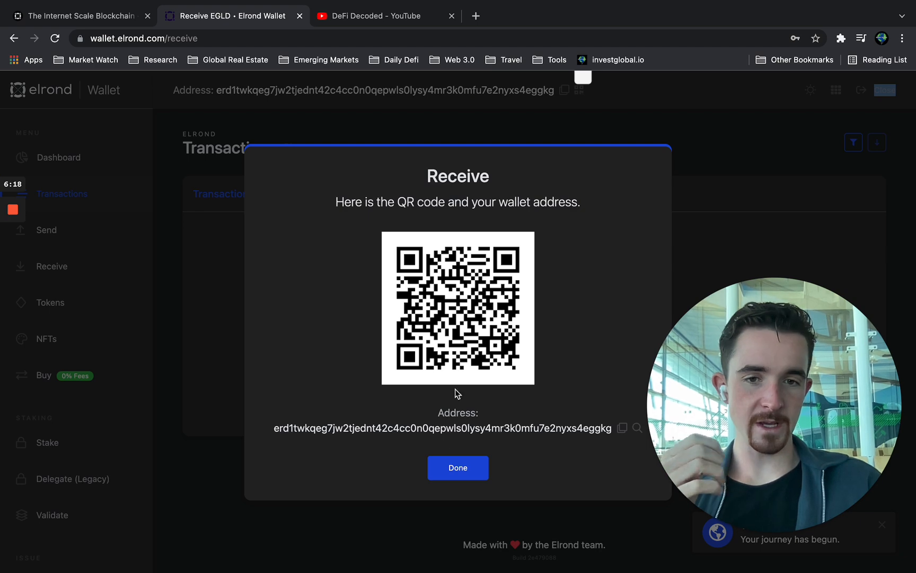
{"action": "left_click", "coordinate": [457, 468]}
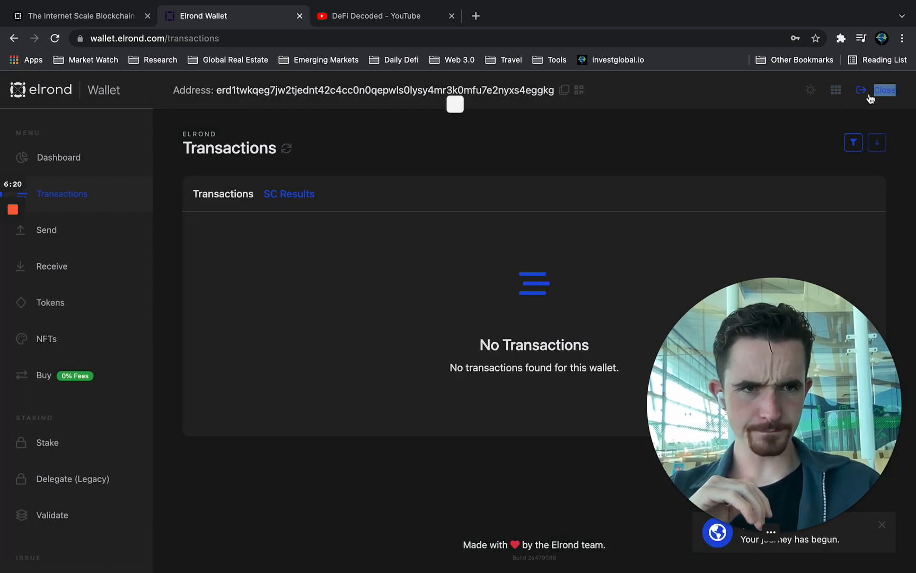
{"action": "left_click", "coordinate": [51, 267]}
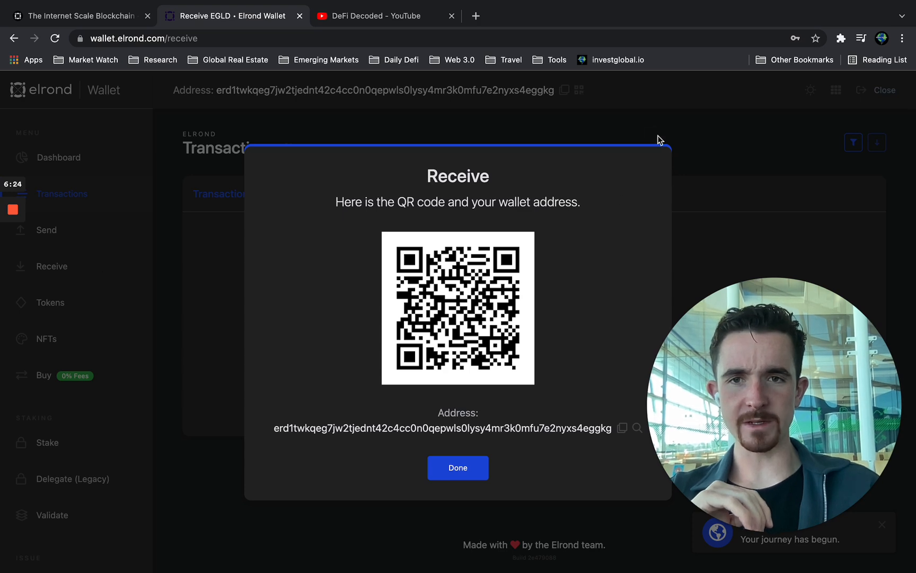
{"action": "left_click", "coordinate": [457, 468]}
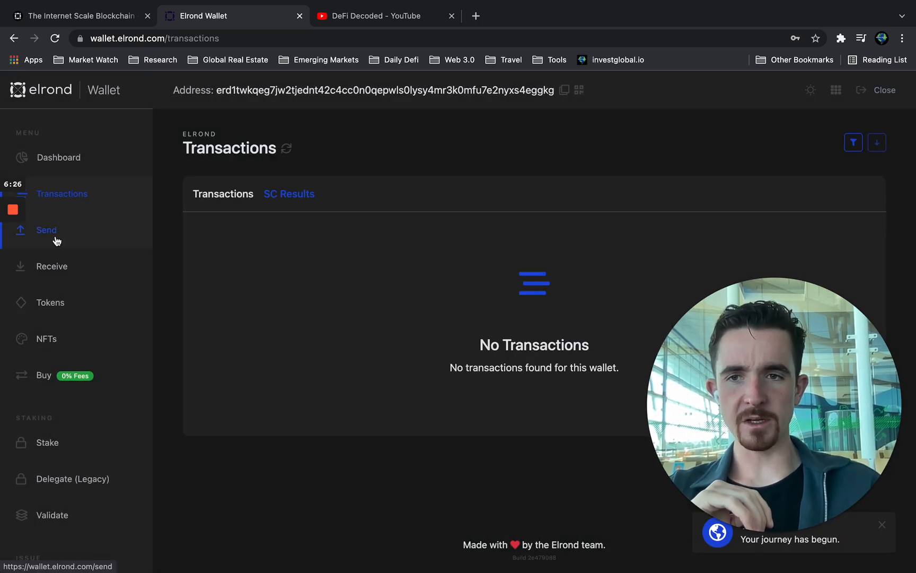
View the Send EGLD form without sending, then the empty Tokens list.
{"action": "left_click", "coordinate": [47, 230]}
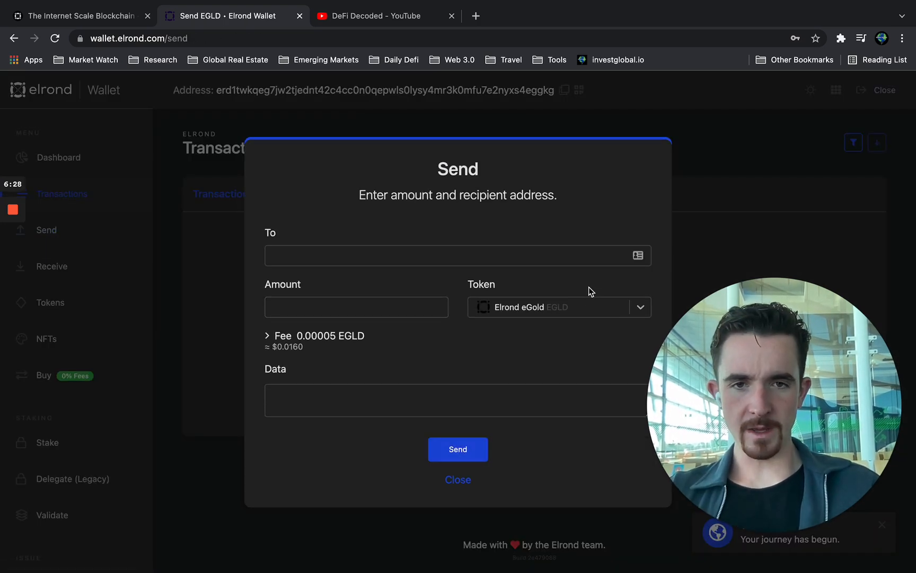
{"action": "left_click", "coordinate": [457, 479]}
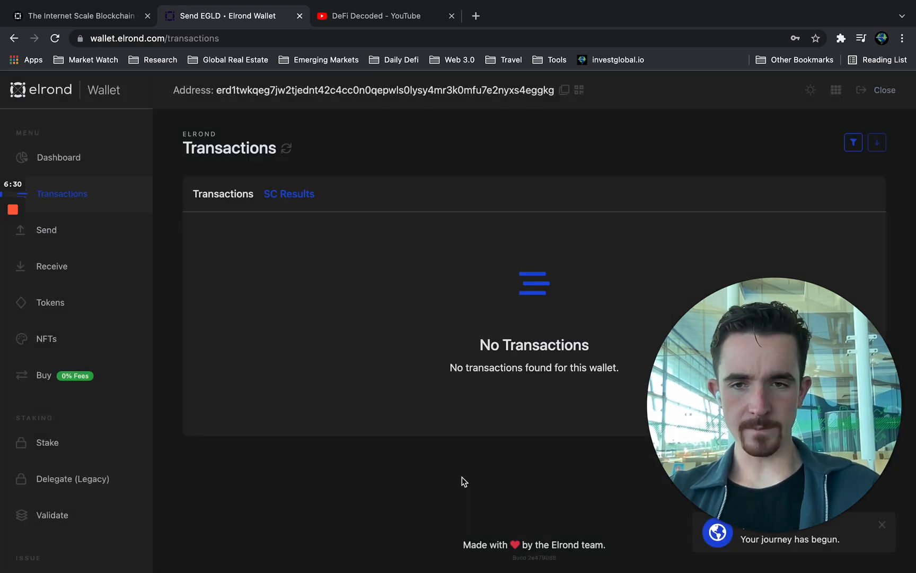
{"action": "left_click", "coordinate": [50, 302]}
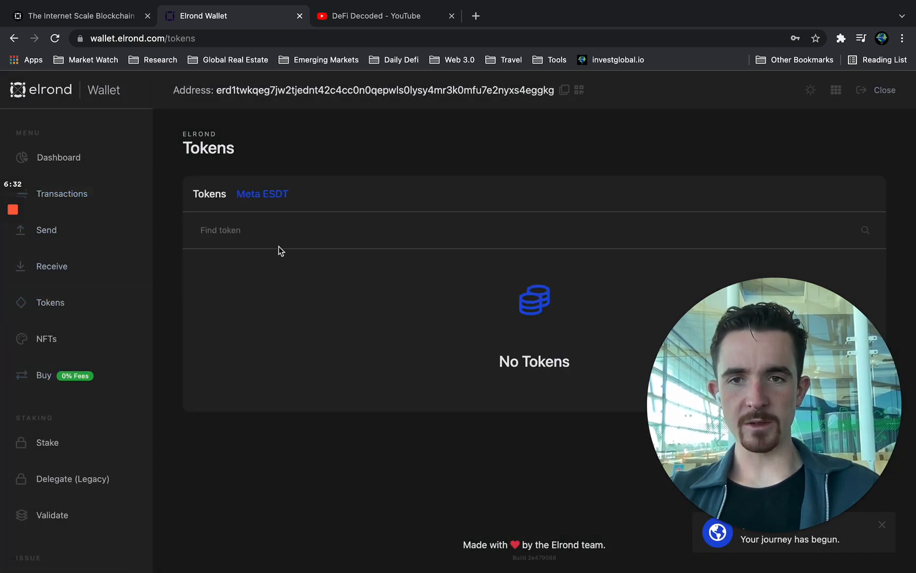
Tour the NFTs, Buy and Stake pages showing zero stake and rewards.
{"action": "type", "text": "h"}
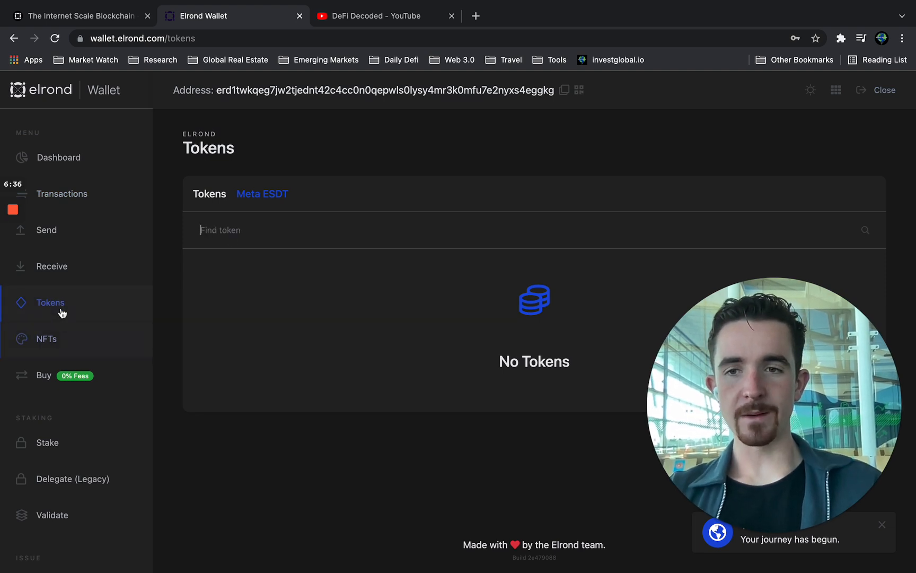
{"action": "left_click", "coordinate": [46, 338]}
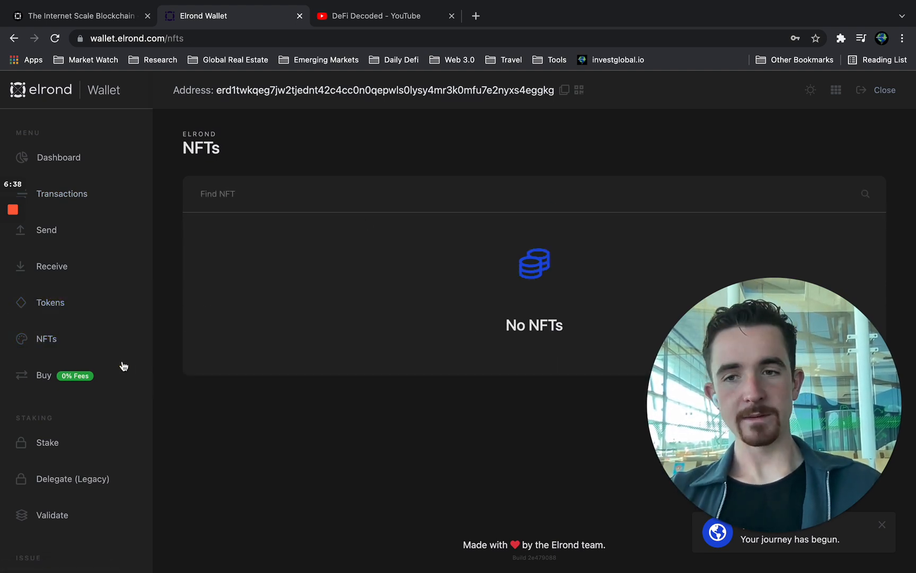
{"action": "left_click", "coordinate": [44, 376]}
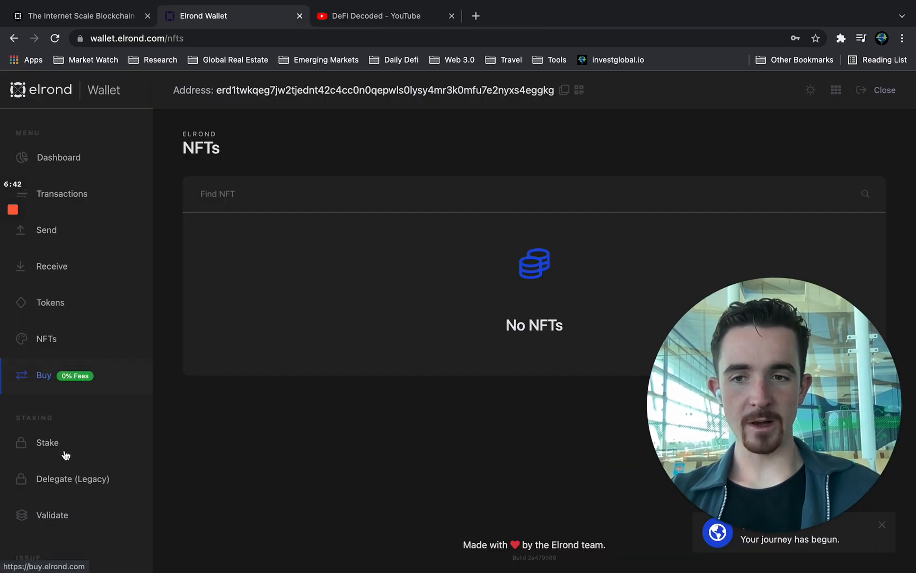
{"action": "left_click", "coordinate": [46, 442]}
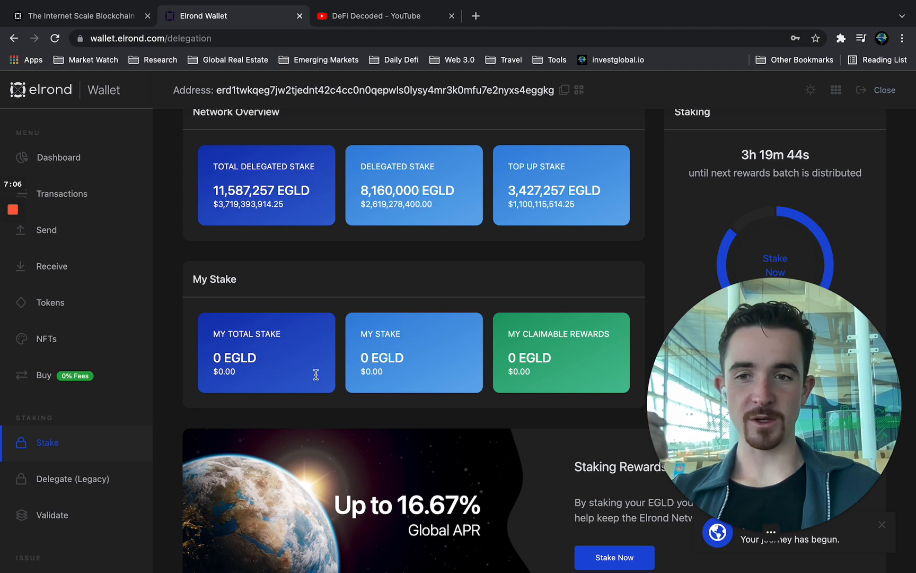
View the Validation Dashboard and briefly the Issue Token form.
{"action": "left_click", "coordinate": [76, 478]}
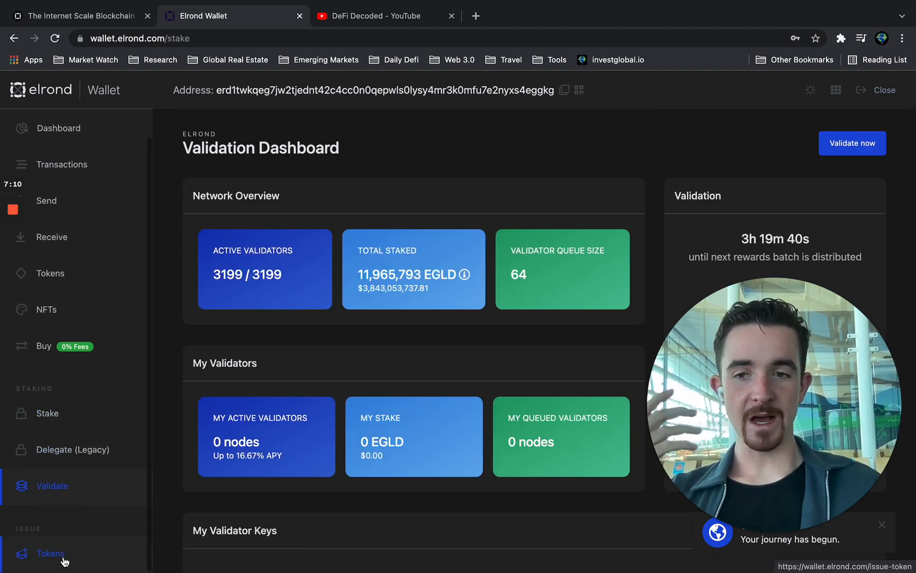
{"action": "left_click", "coordinate": [51, 554]}
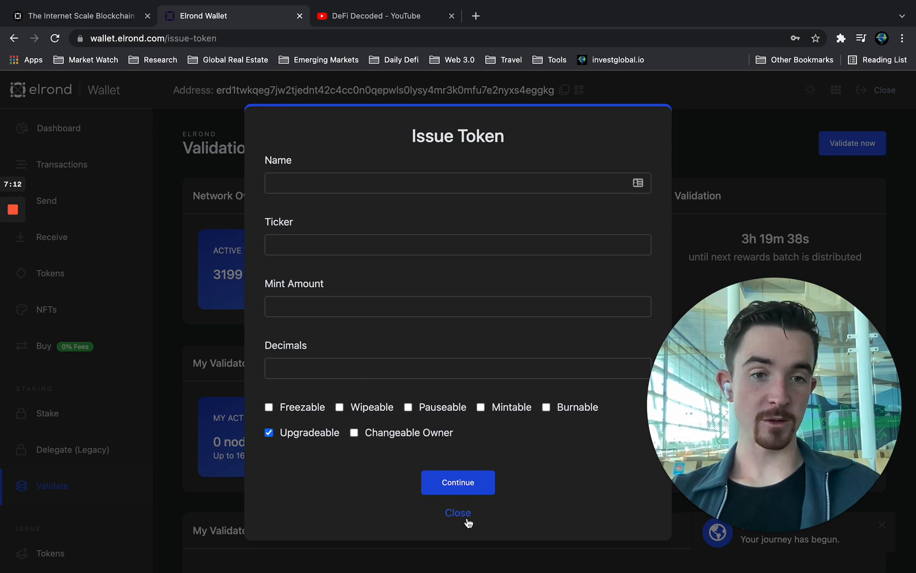
{"action": "left_click", "coordinate": [457, 512]}
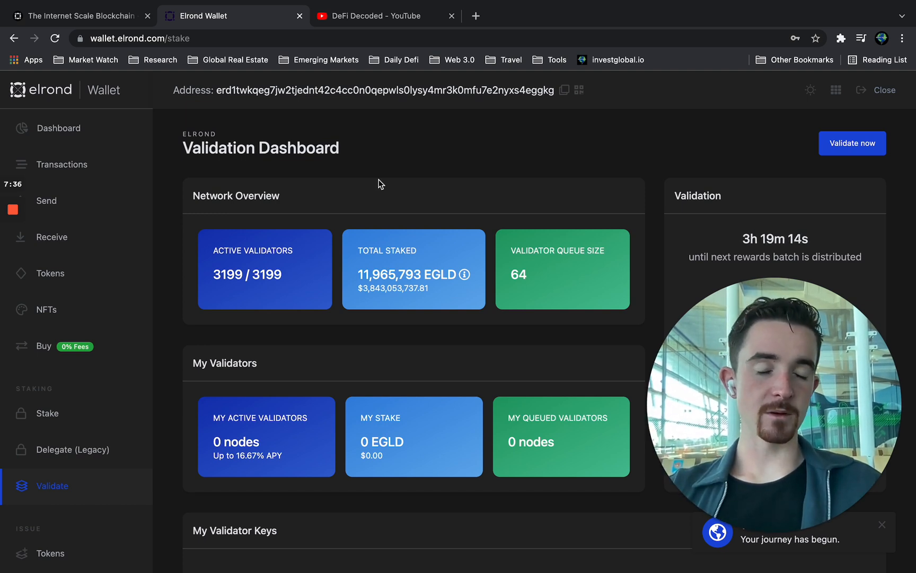
{"action": "mouse_move", "coordinate": [536, 337]}
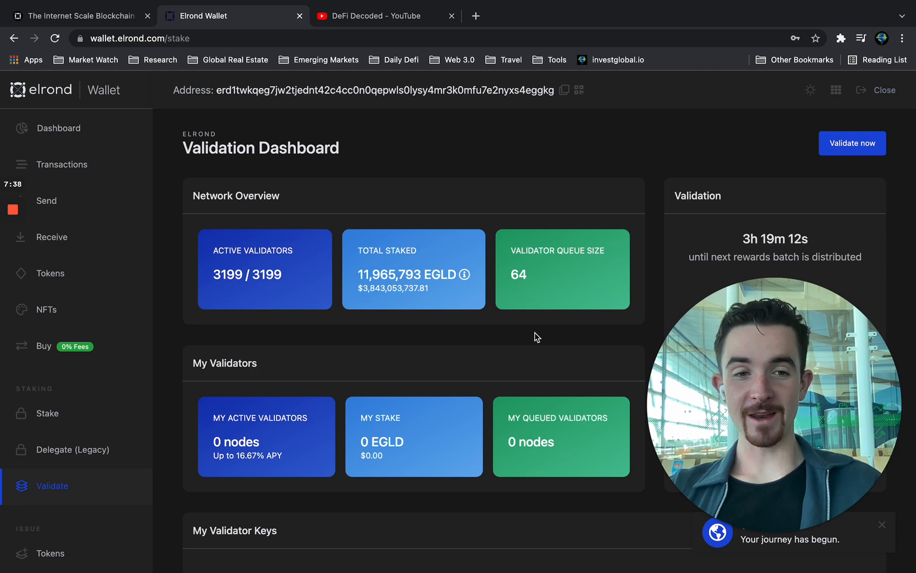